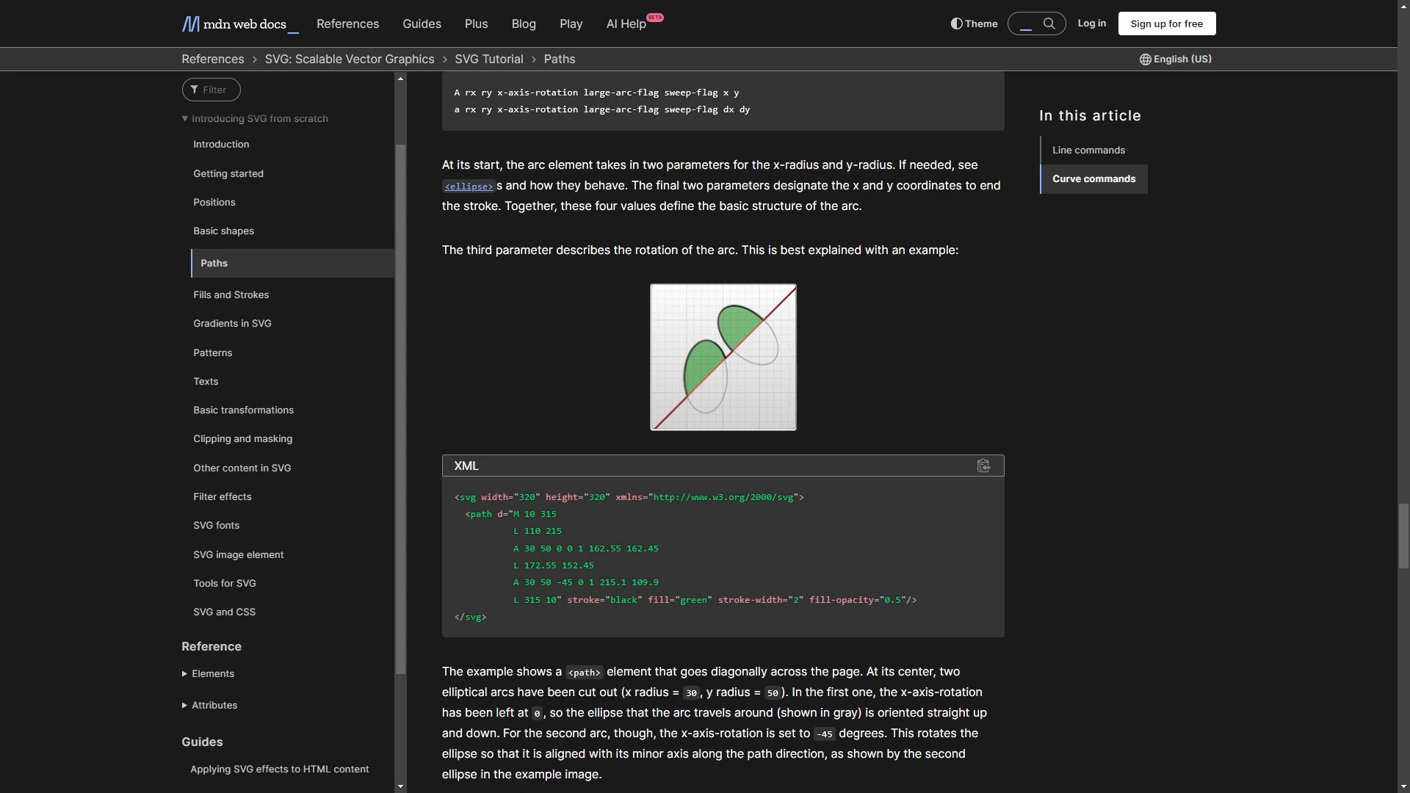
Scroll the MDN Paths tutorial down toward the Arcs example and its SVG code.
scroll(down, 3)
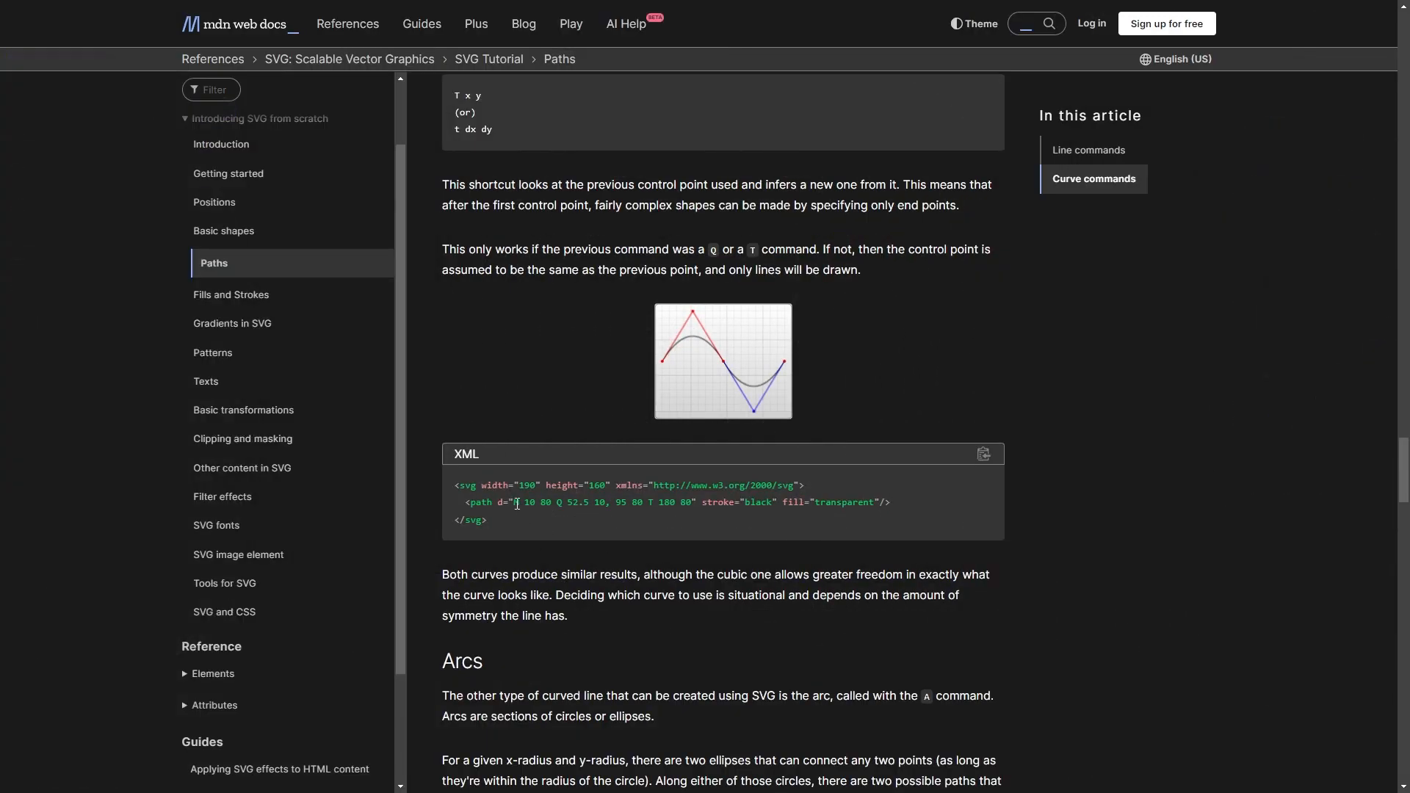
Select the wave example's path data M 10 80 Q 52.5 10, 95 80 T 180 80.
drag(514, 502, 687, 502)
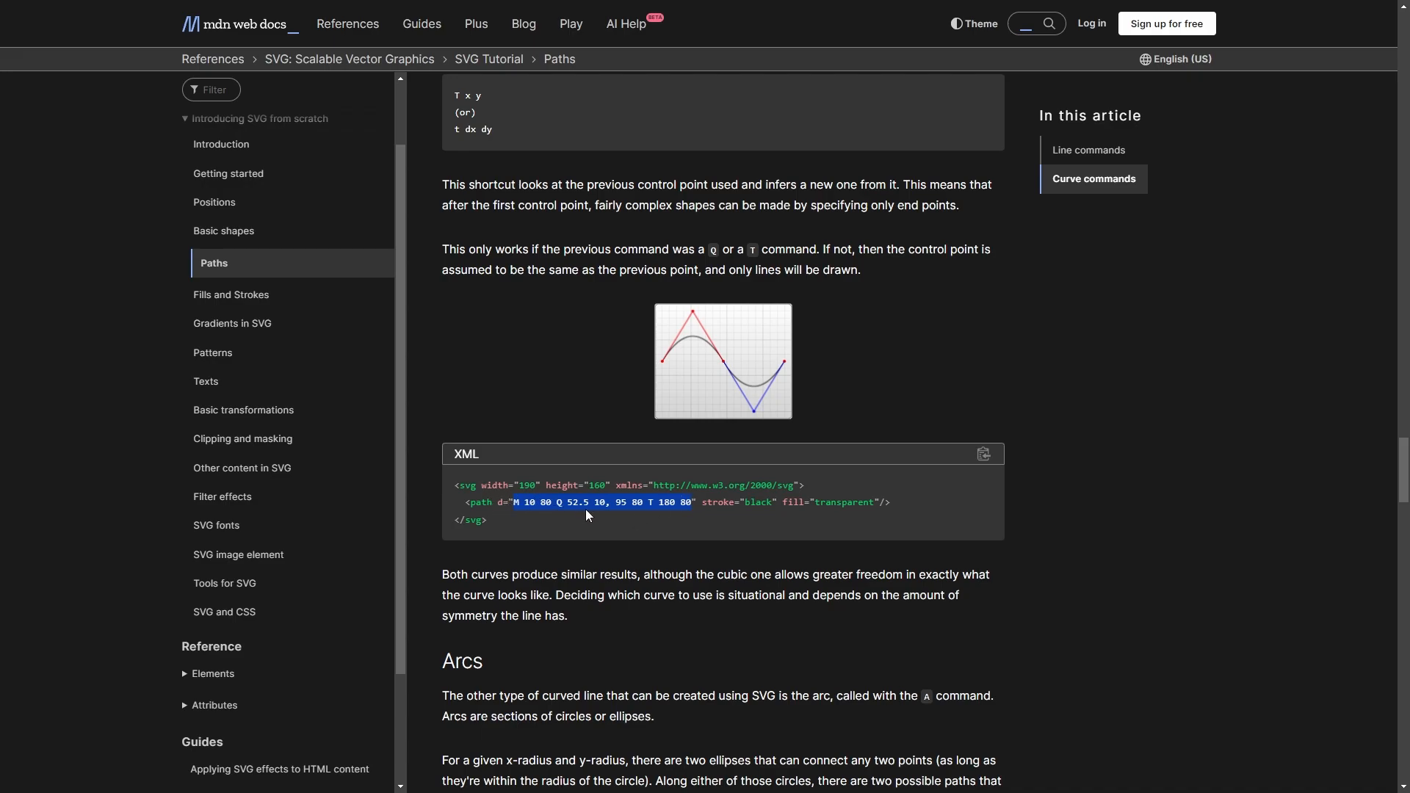
mouse_move(627, 546)
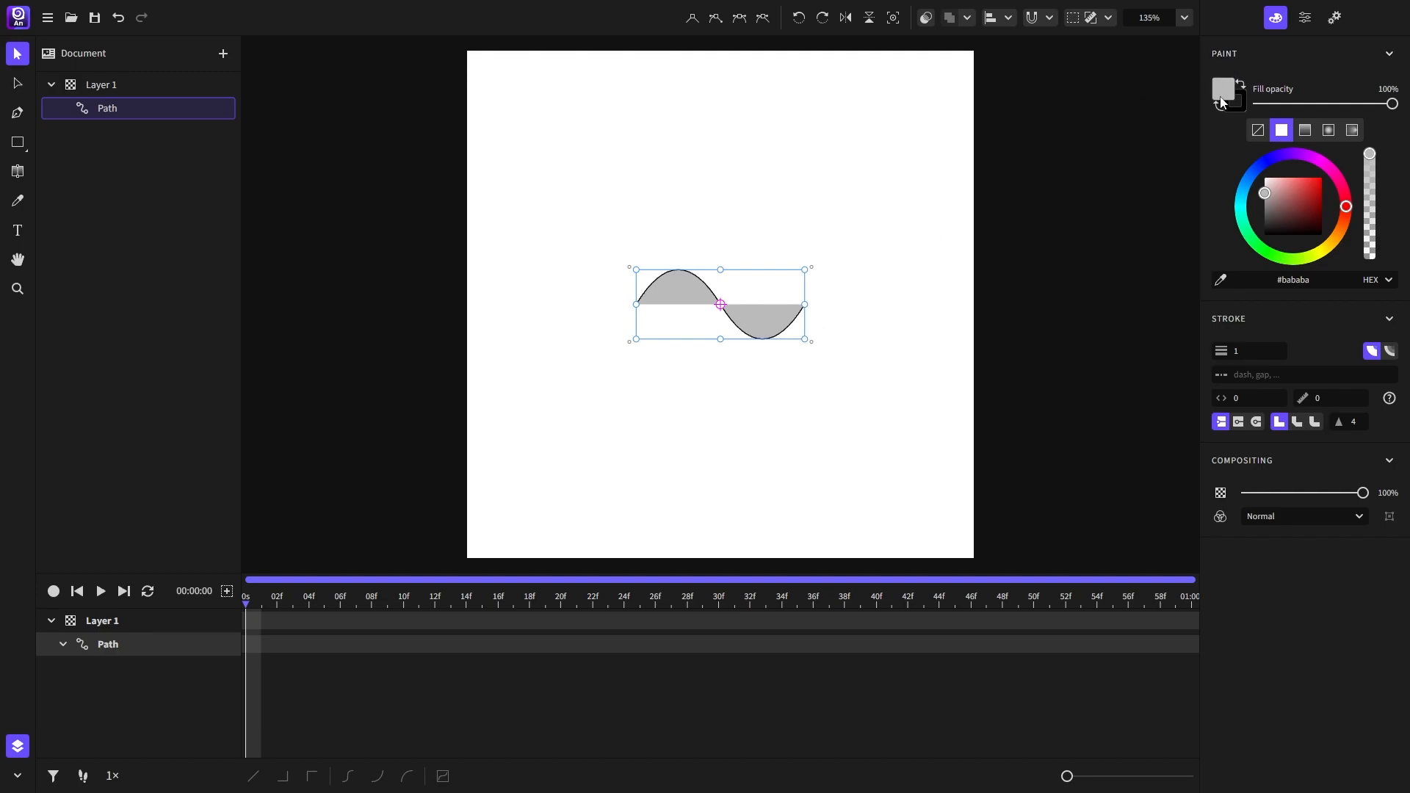
mouse_move(1163, 141)
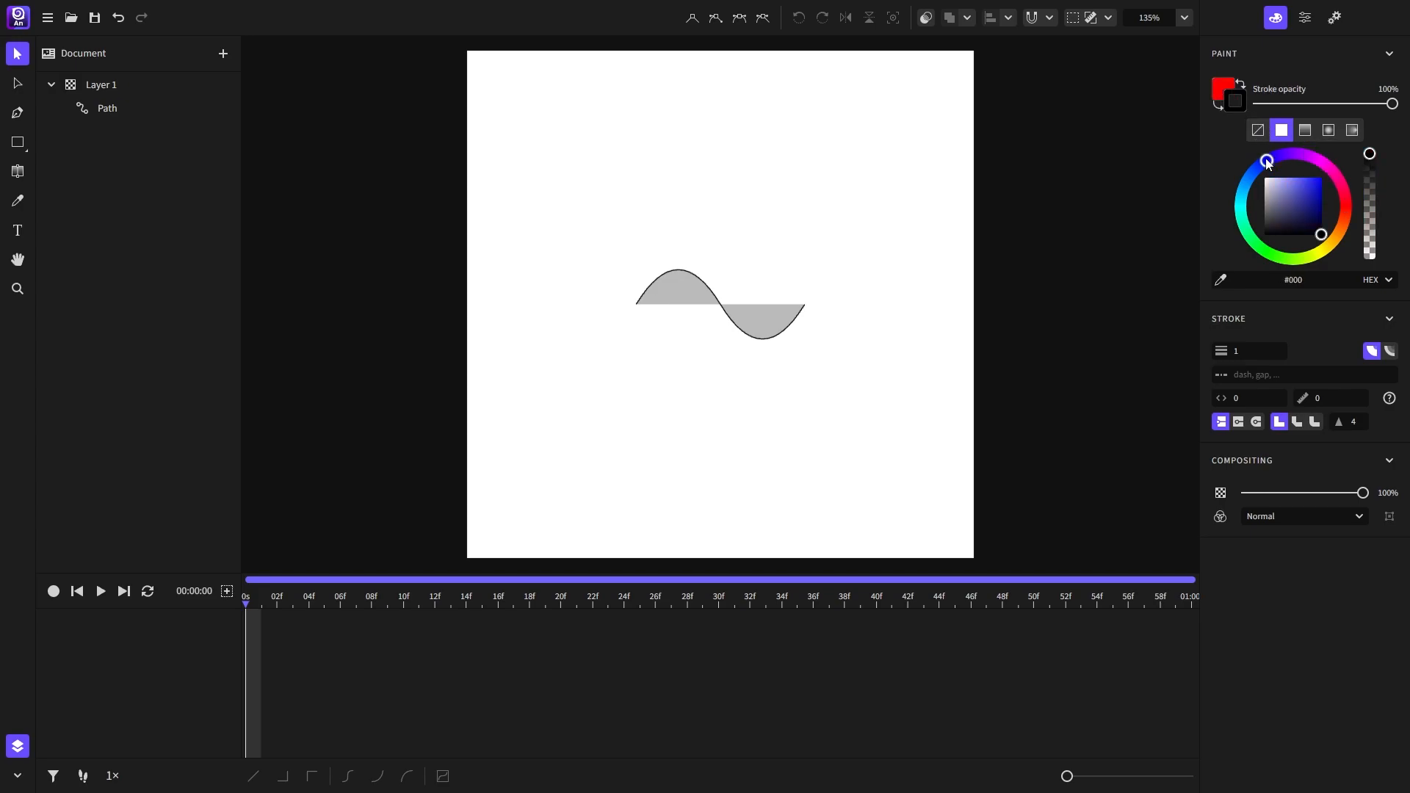
Paste the wave path, then copy the pen-nib-fill icon as SVG from the icon site.
click(1266, 162)
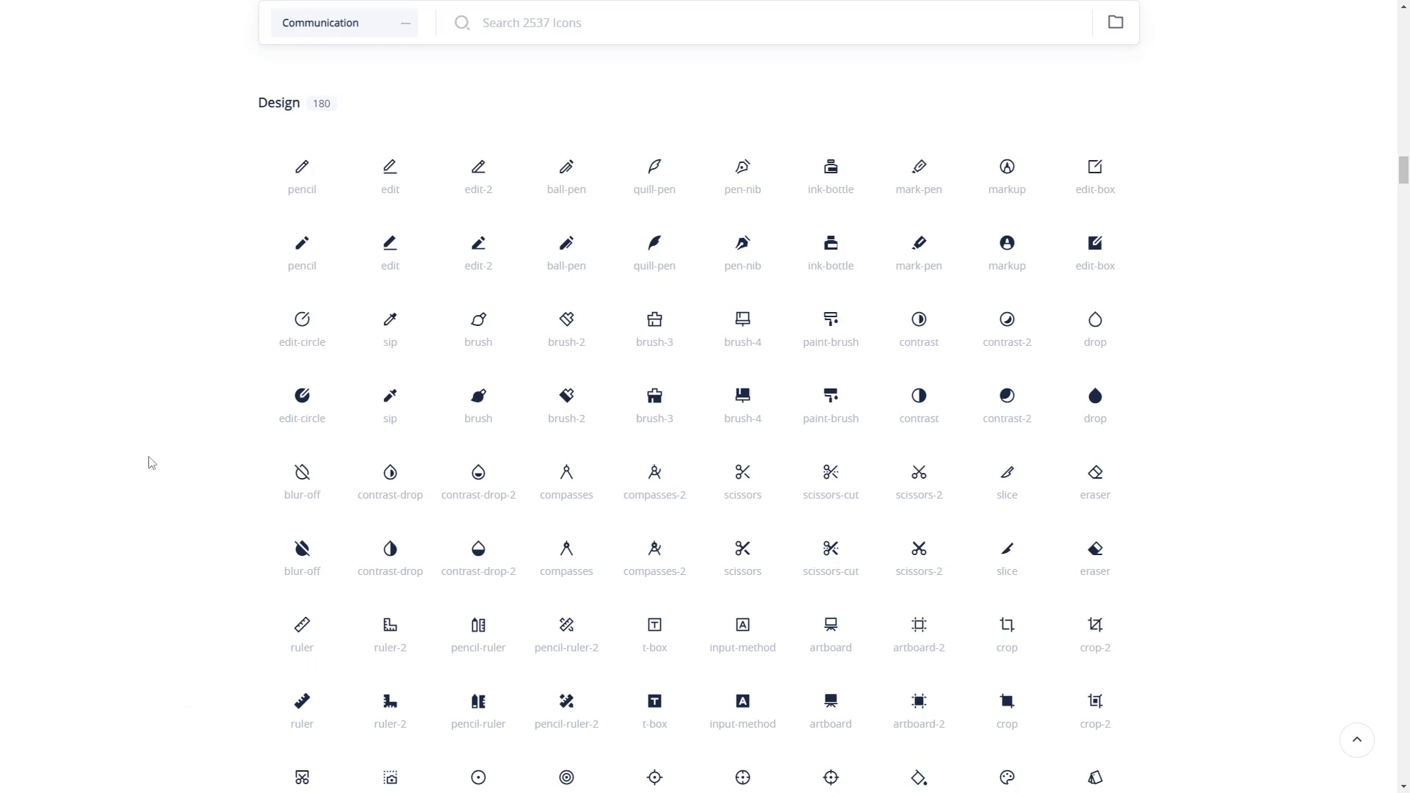
click(743, 242)
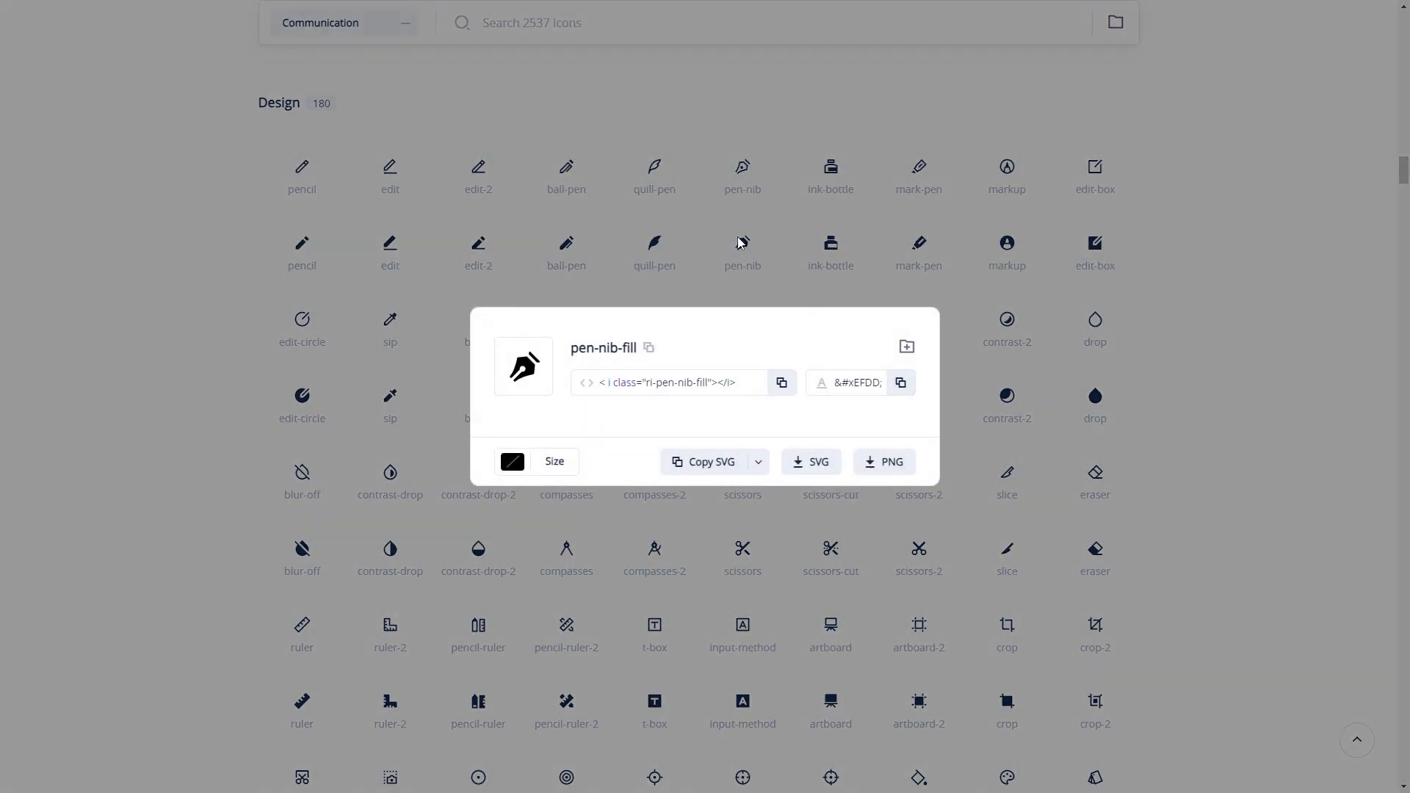
click(710, 461)
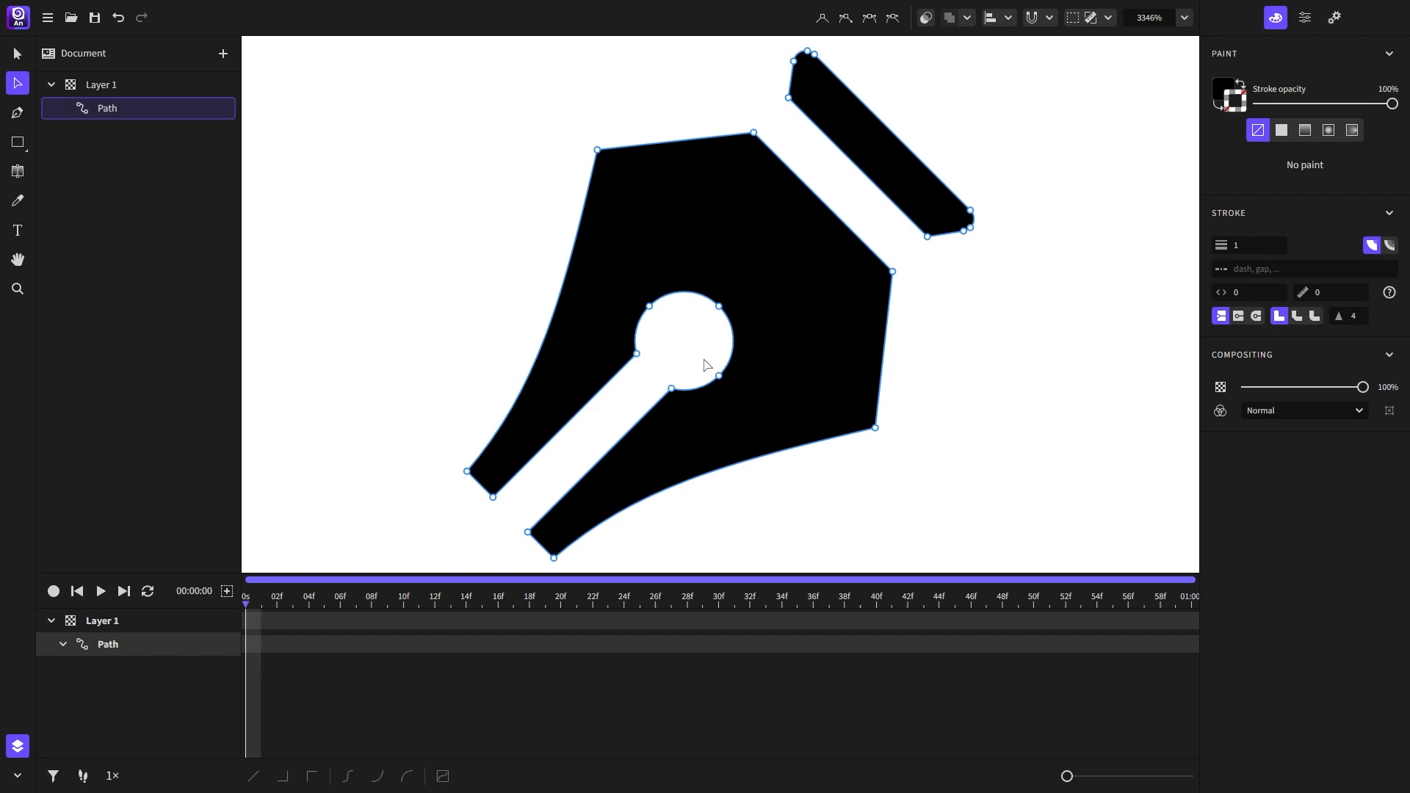
mouse_move(1003, 350)
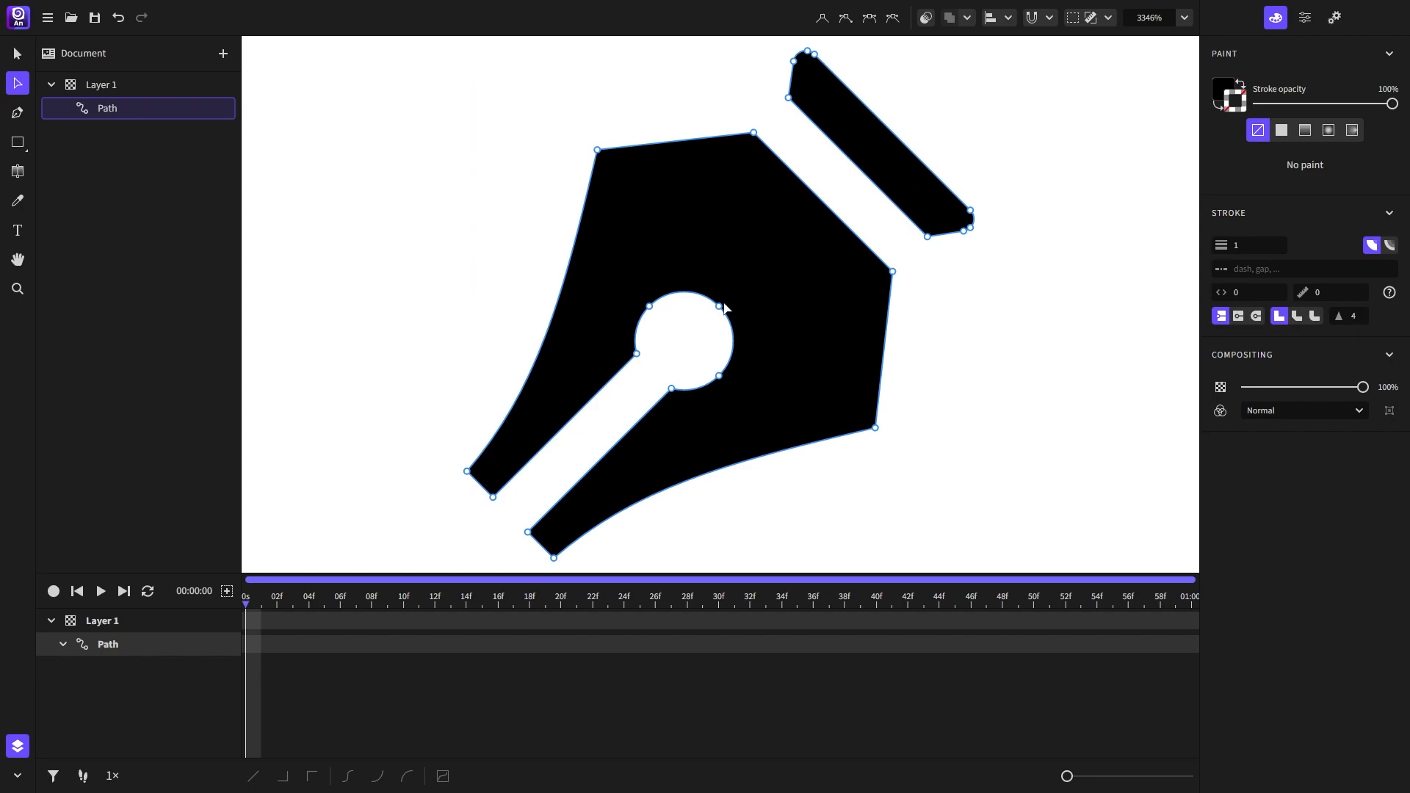
Pull one anchor of the nib's round hole out of shape with the node tool.
drag(720, 309, 703, 337)
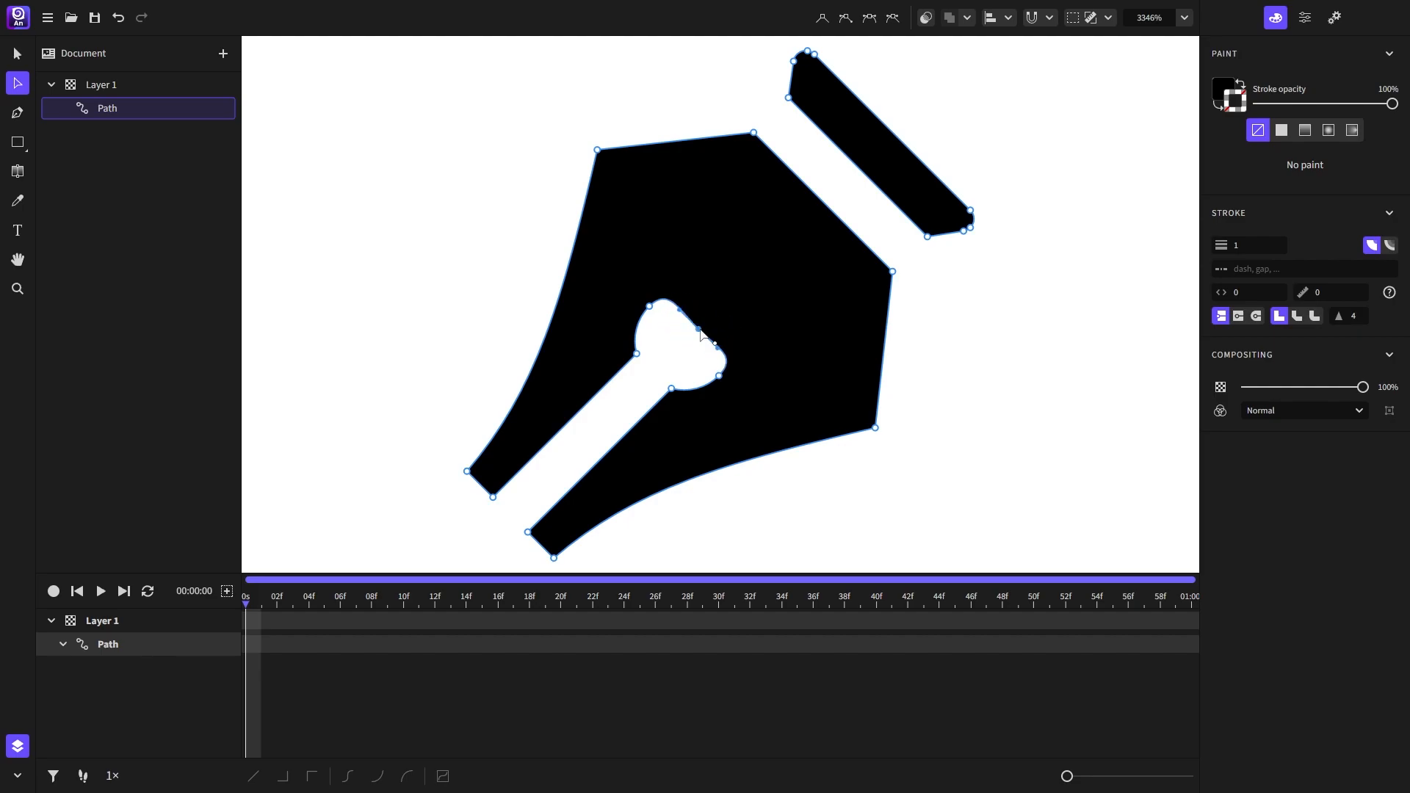